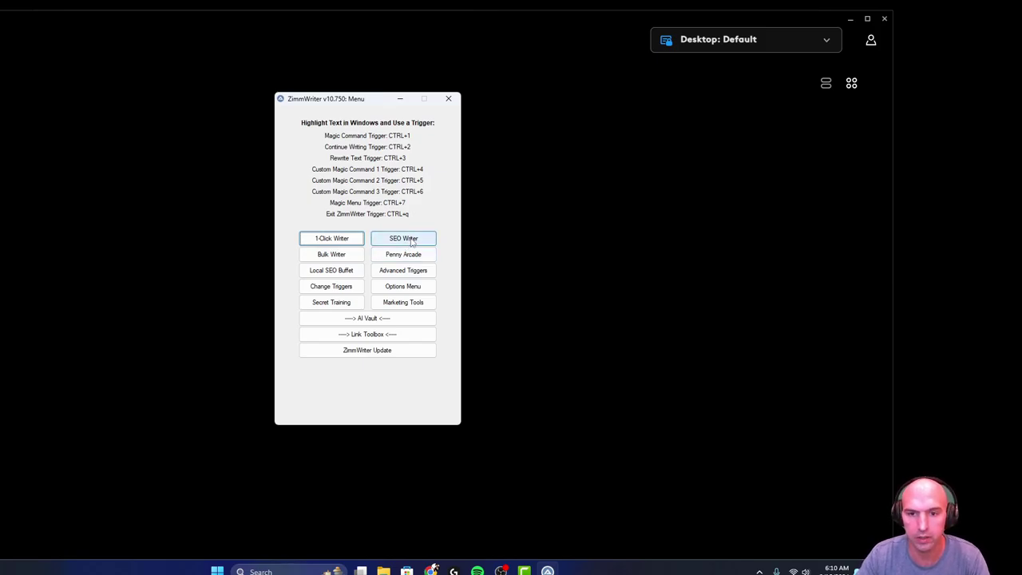
Launch the SEO Blog Writer and bring the Style Mimic setting into view.
click(402, 238)
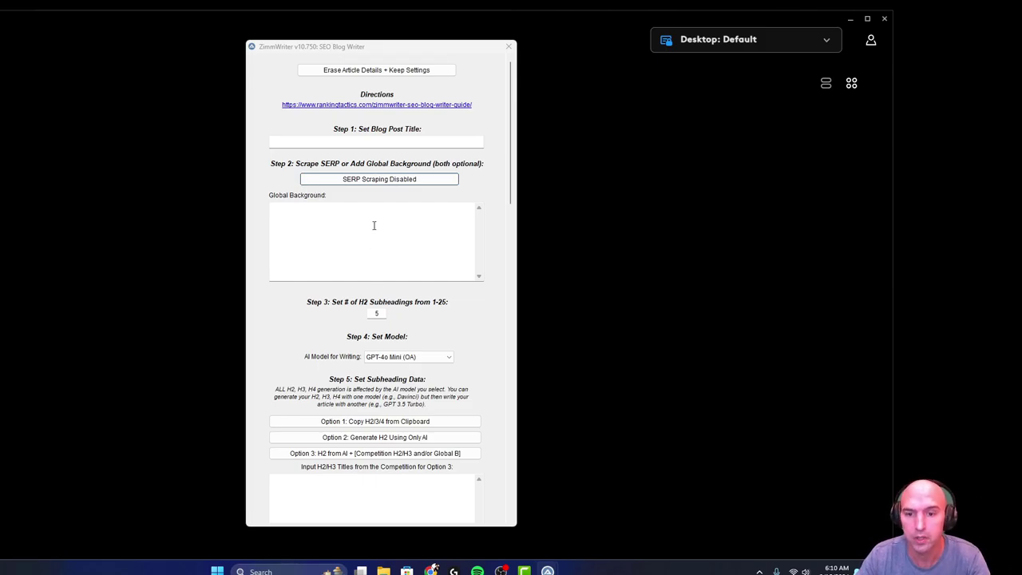
scroll(down, 3)
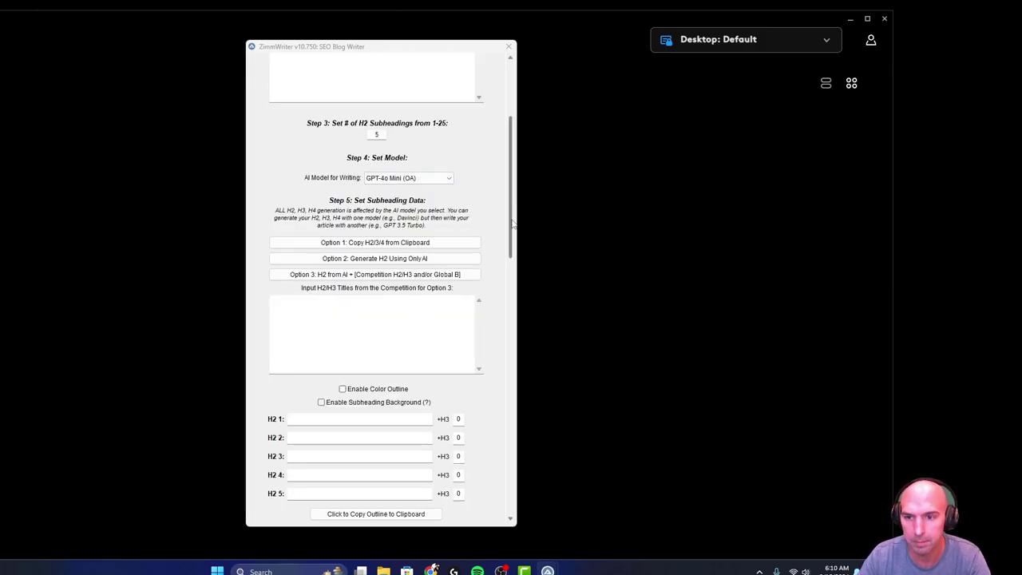
scroll(down, 3)
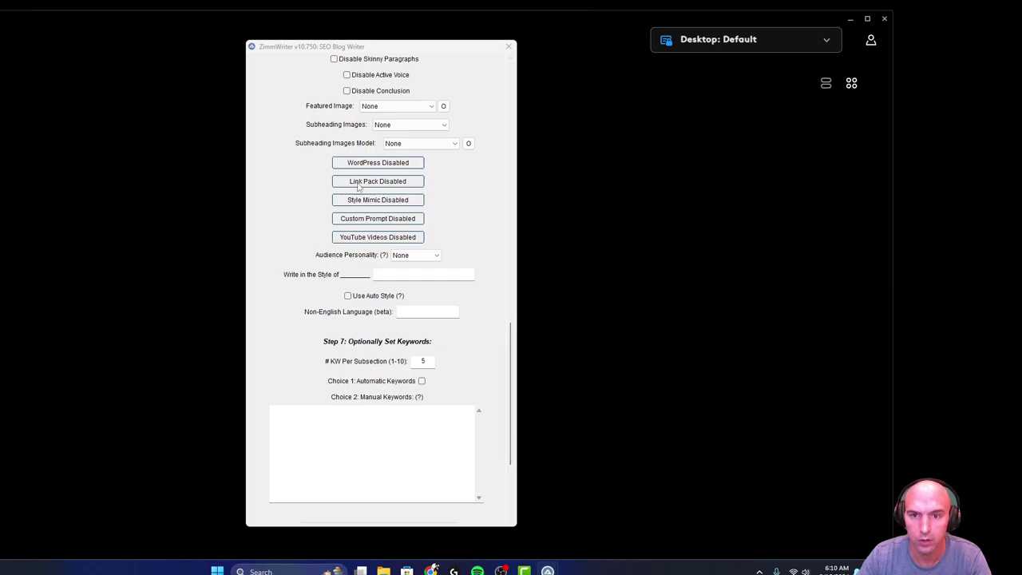
Launch Style Mimic and preview a couple of saved mimics from the Load Mimic list.
click(377, 200)
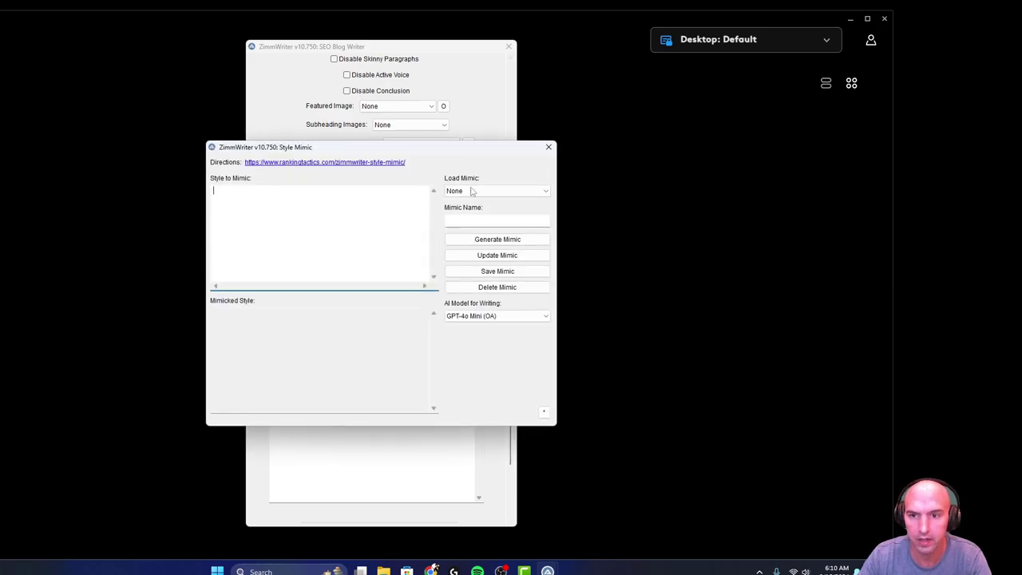
click(496, 190)
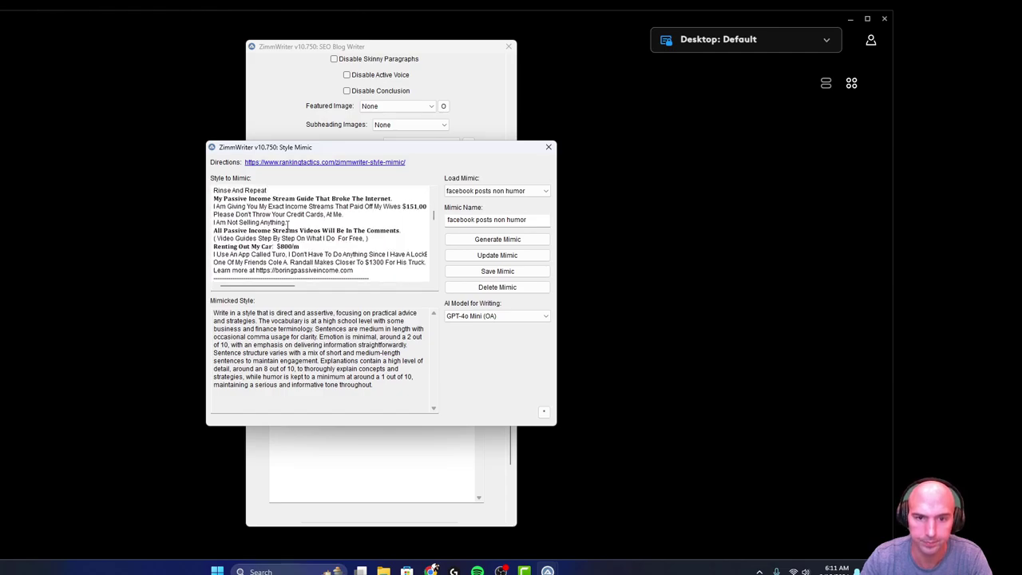
scroll(down, 3)
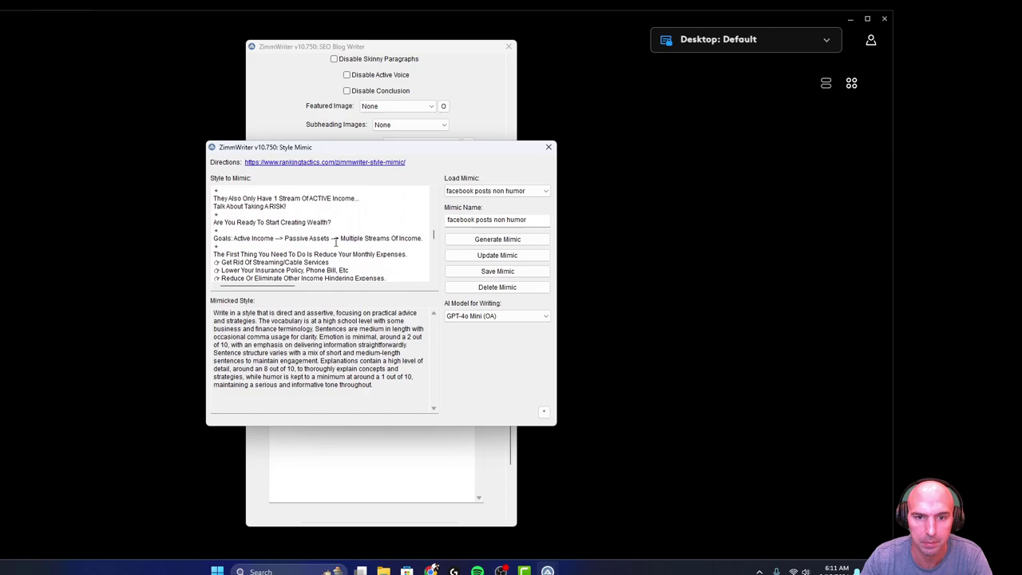
scroll(down, 3)
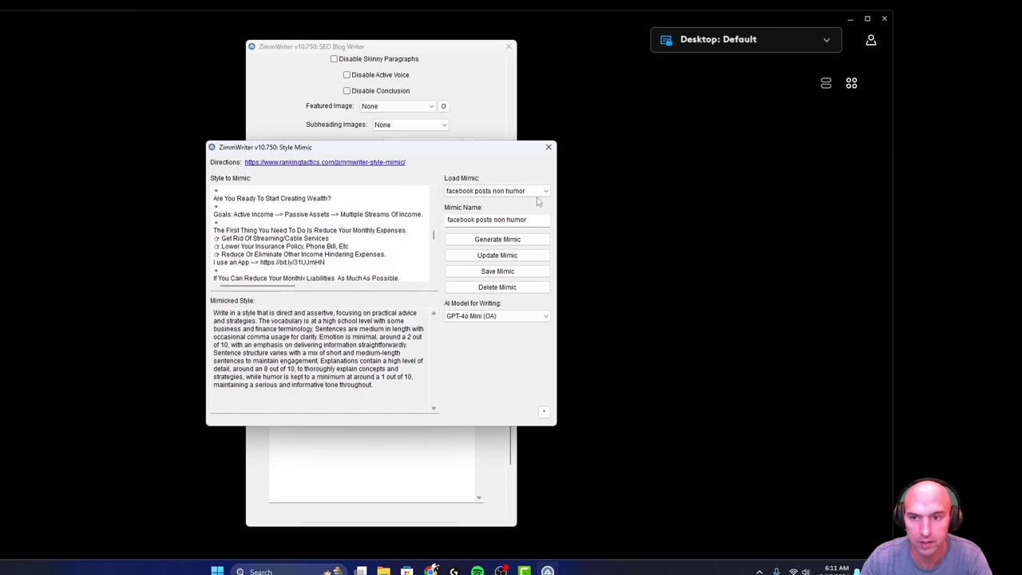
click(495, 190)
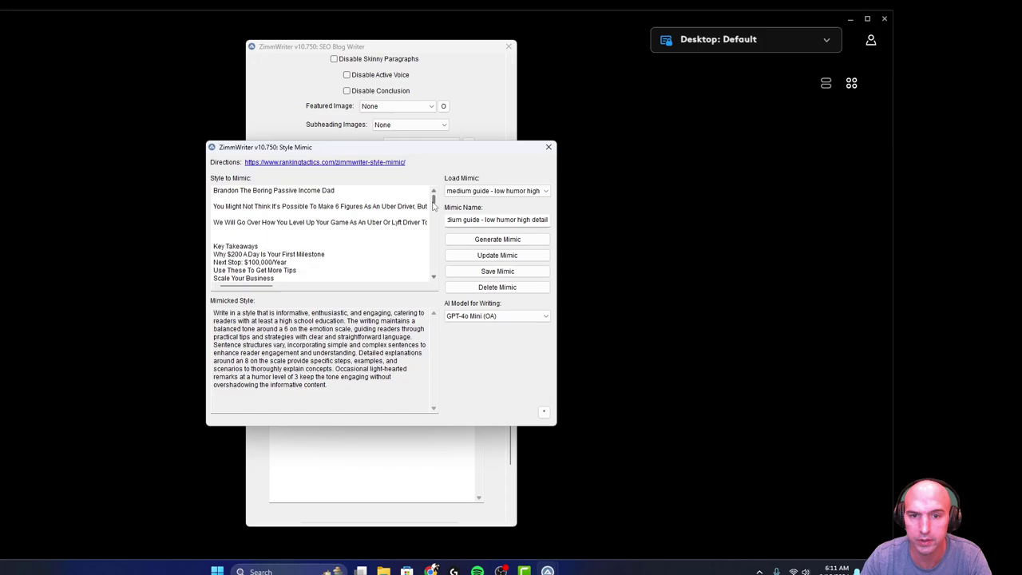
scroll(down, 3)
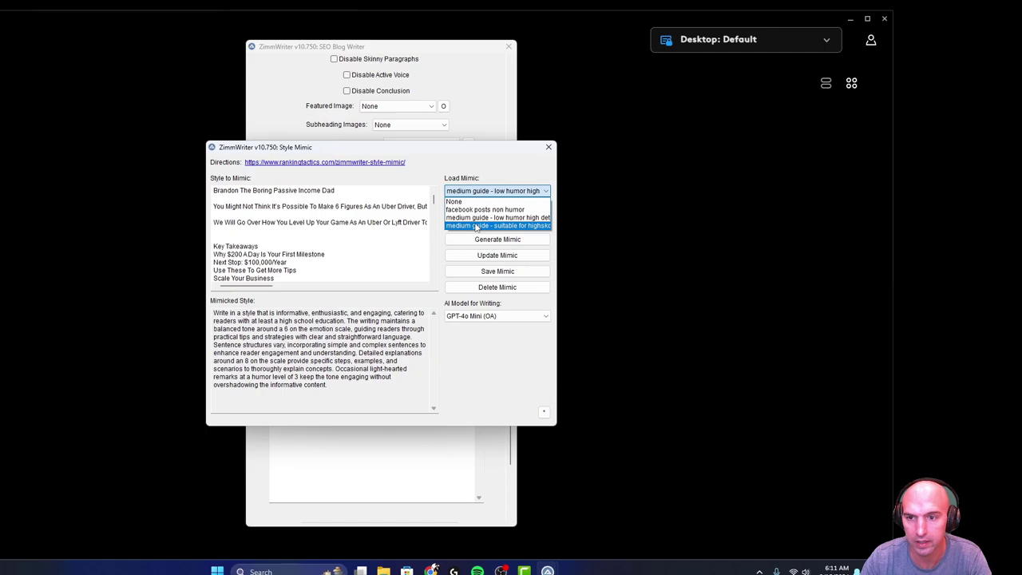
Load the medium-guide high-school mimic and keep GPT-4o Mini as the writing model.
click(498, 226)
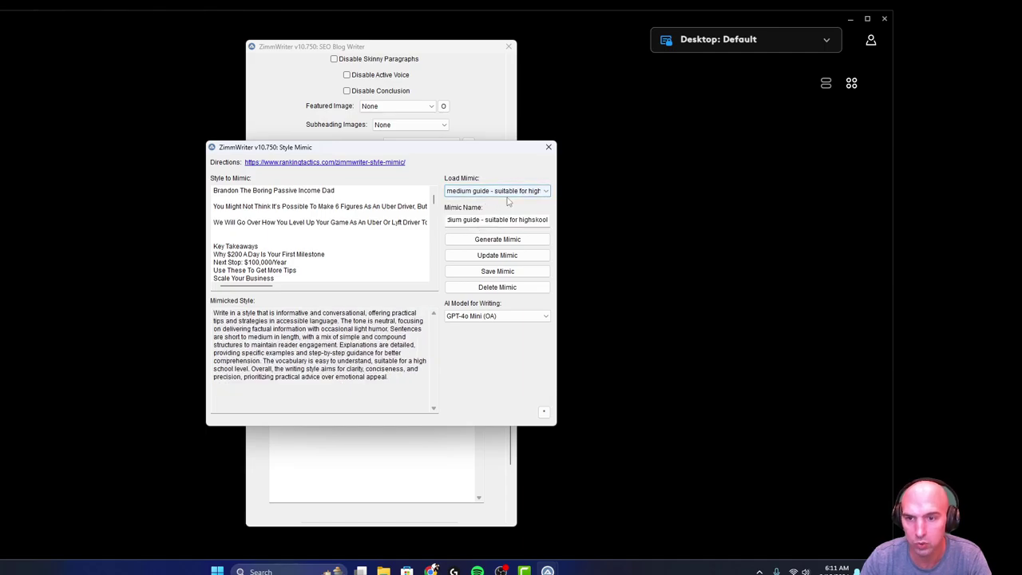
click(496, 190)
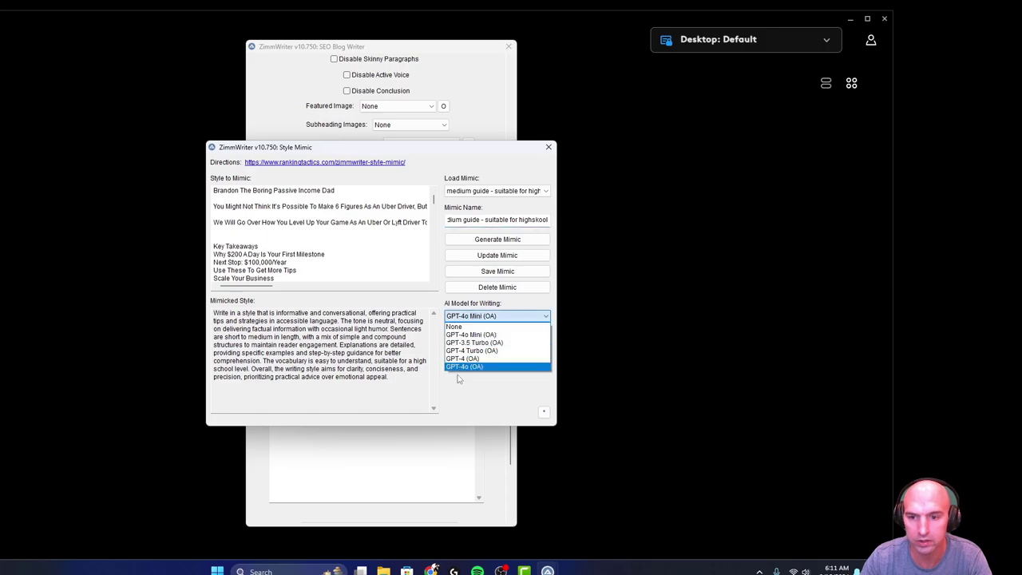
click(494, 334)
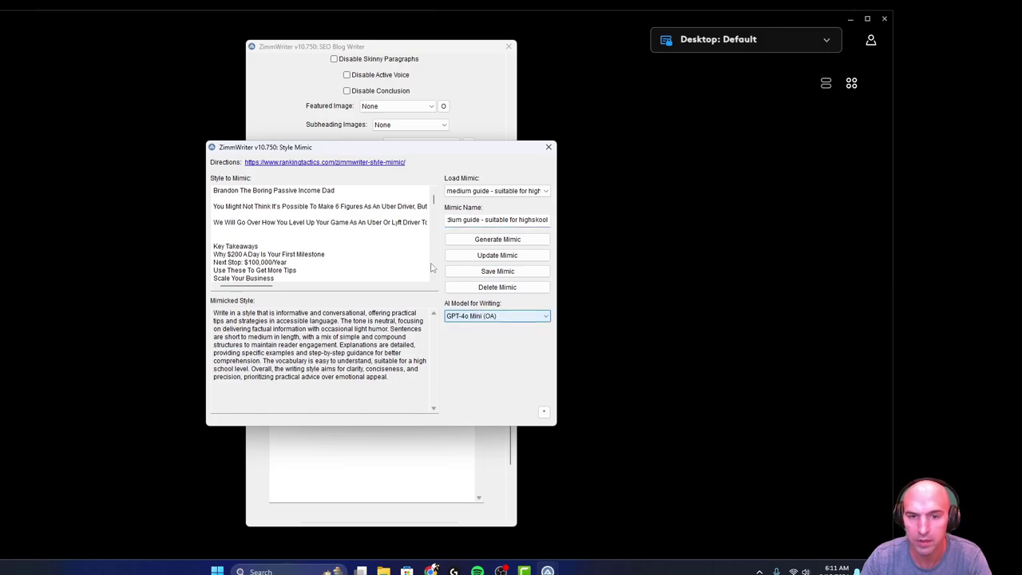
click(497, 190)
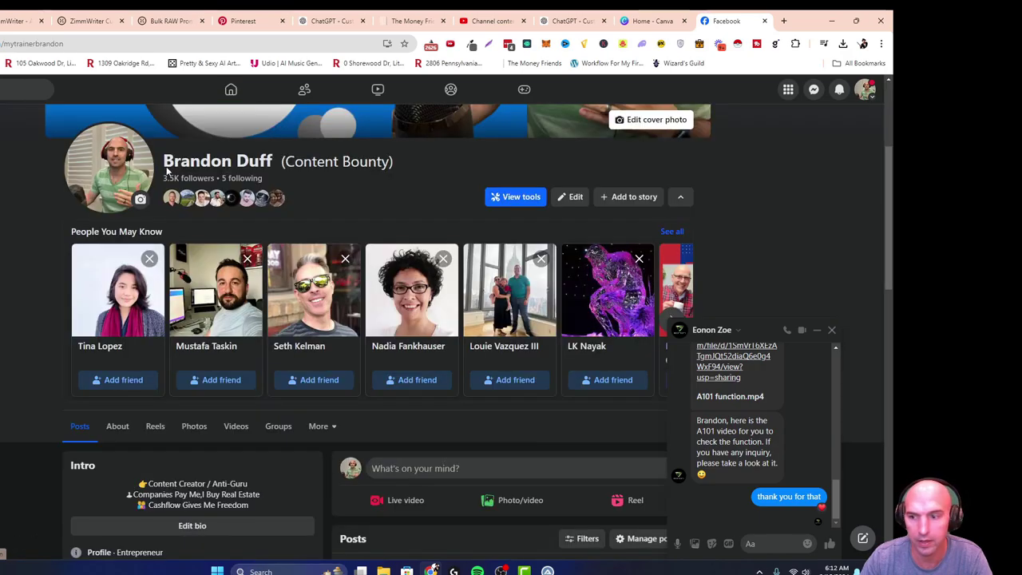
Browse the Facebook real-estate posts for text to copy, then return to the Style Mimic window.
scroll(down, 3)
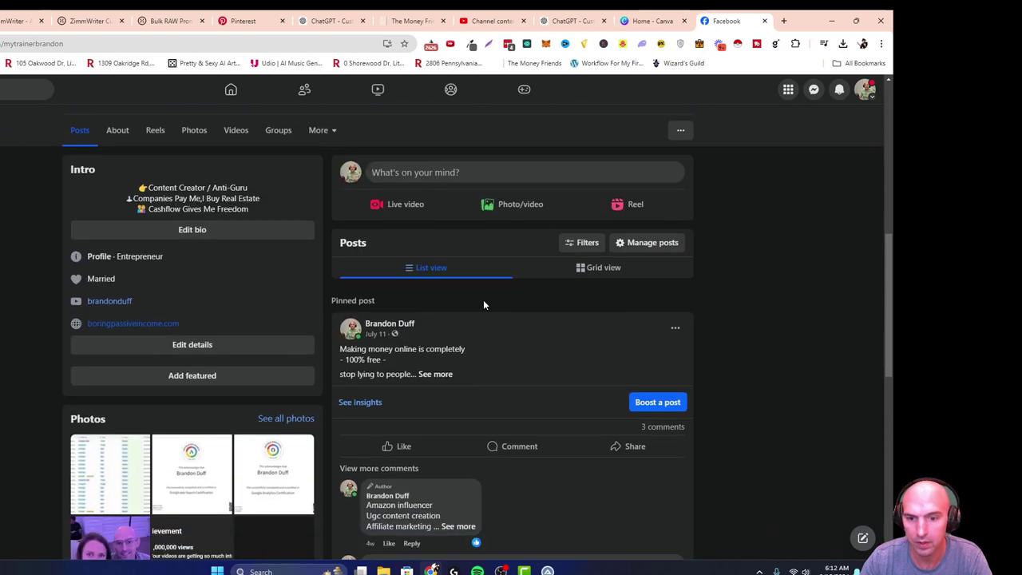
scroll(down, 3)
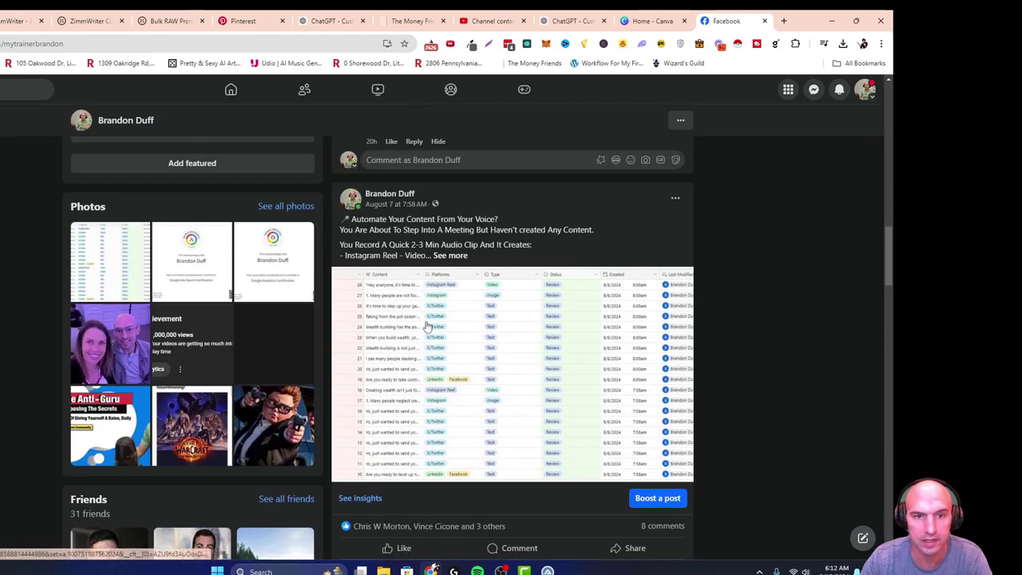
scroll(up, 3)
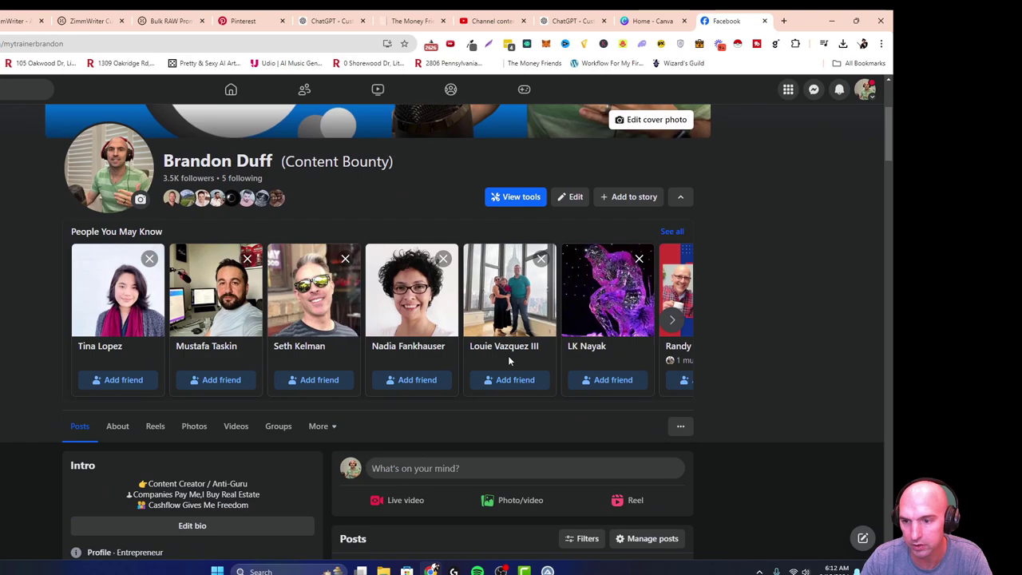
scroll(down, 3)
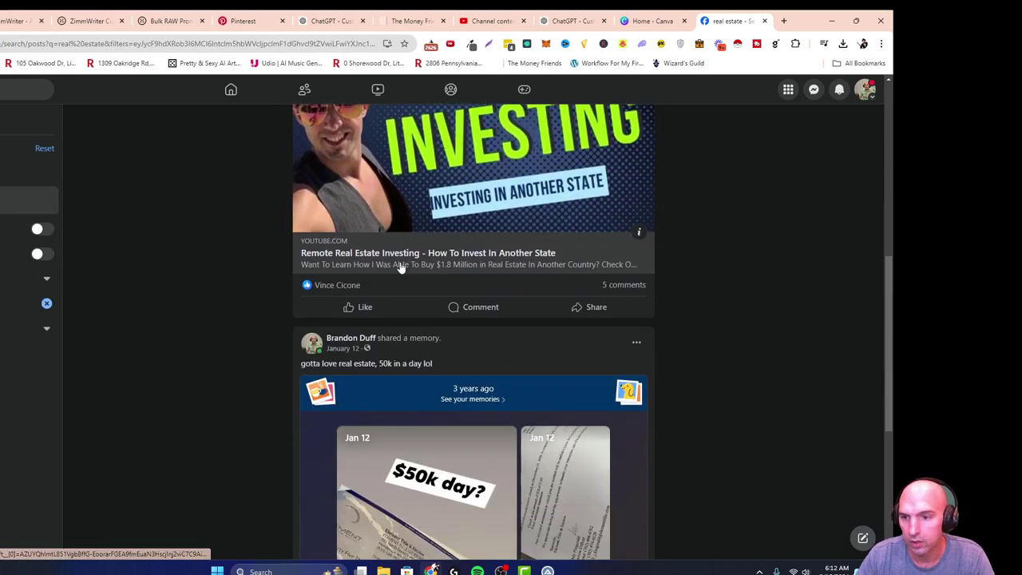
scroll(down, 3)
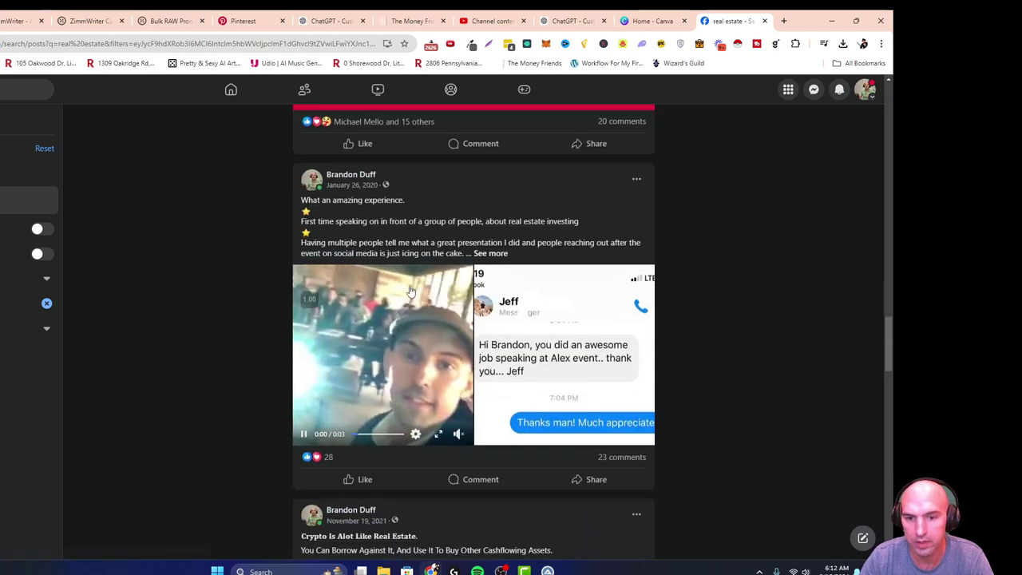
click(490, 253)
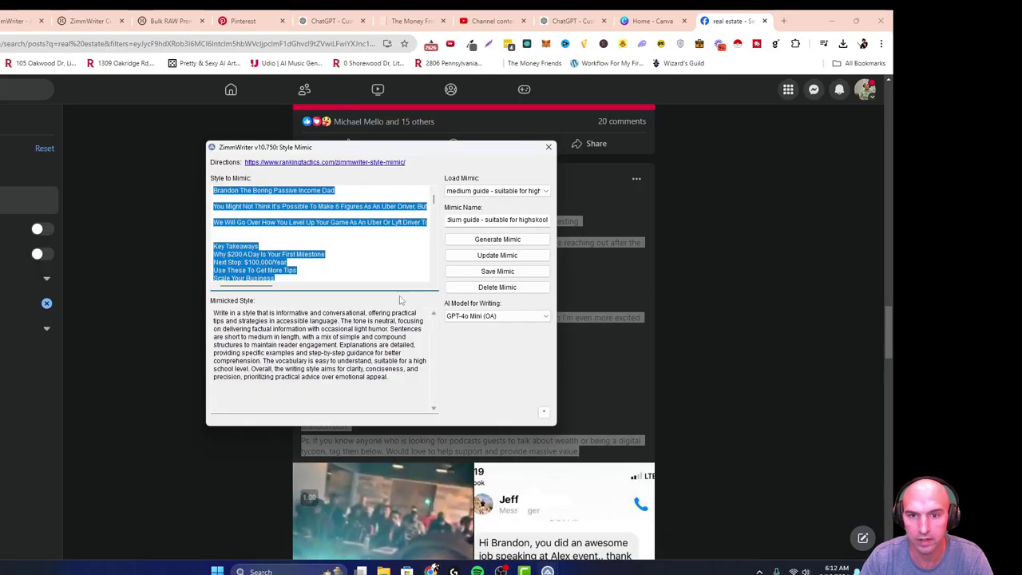
Replace the style sample with the post; generation fails at 892 of 2500 characters, so go back to Facebook.
click(497, 190)
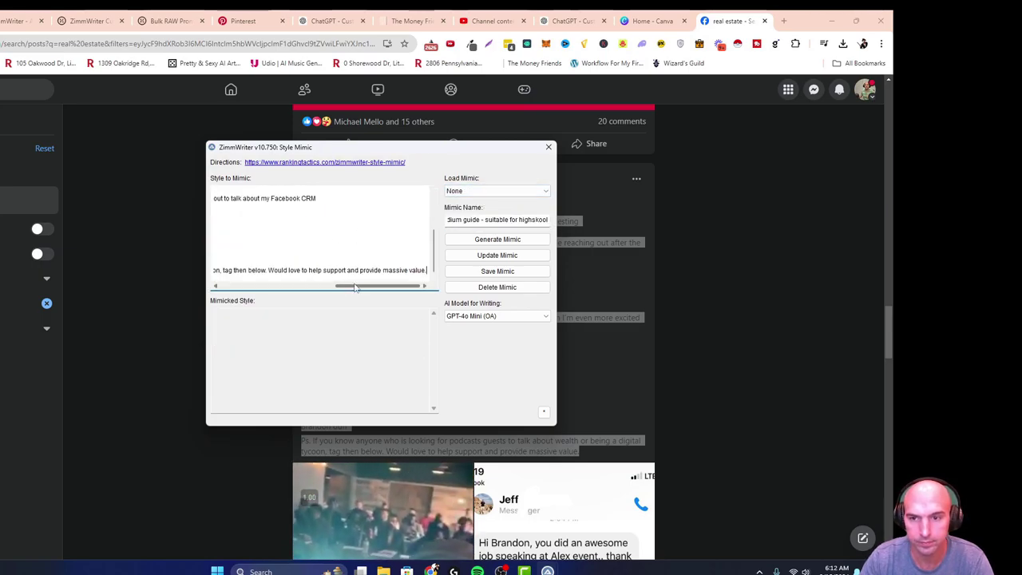
click(496, 239)
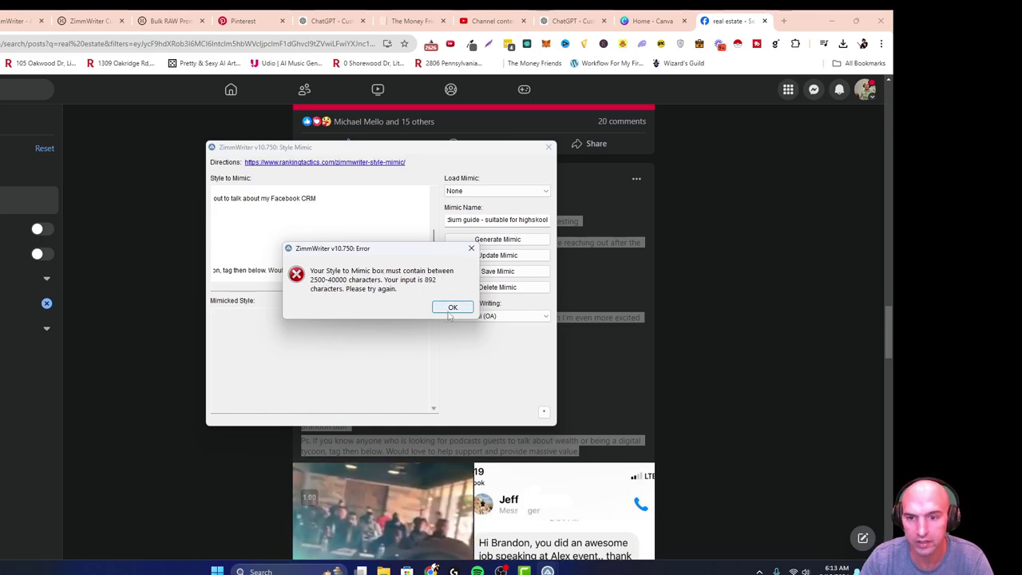
click(454, 307)
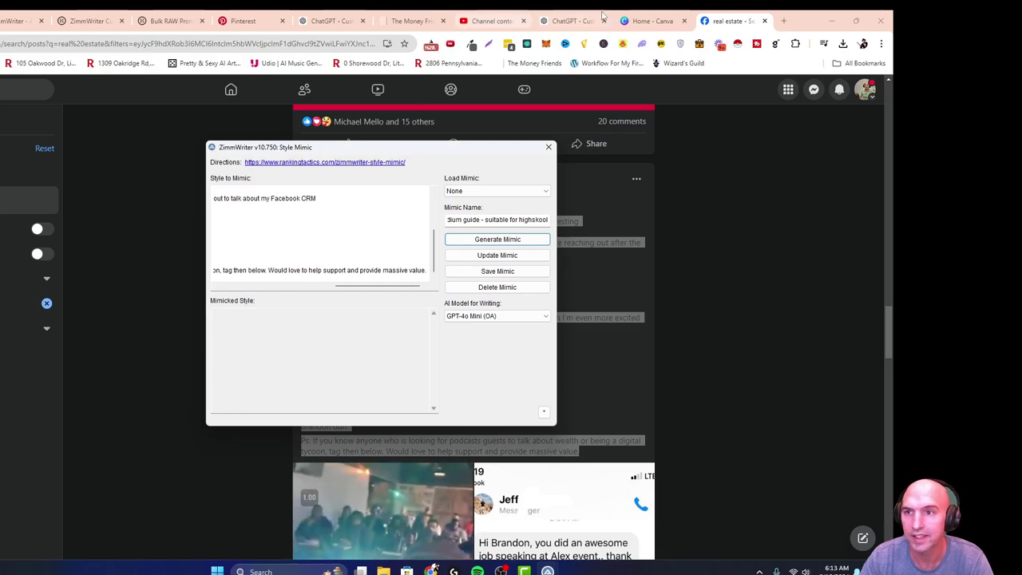
click(549, 147)
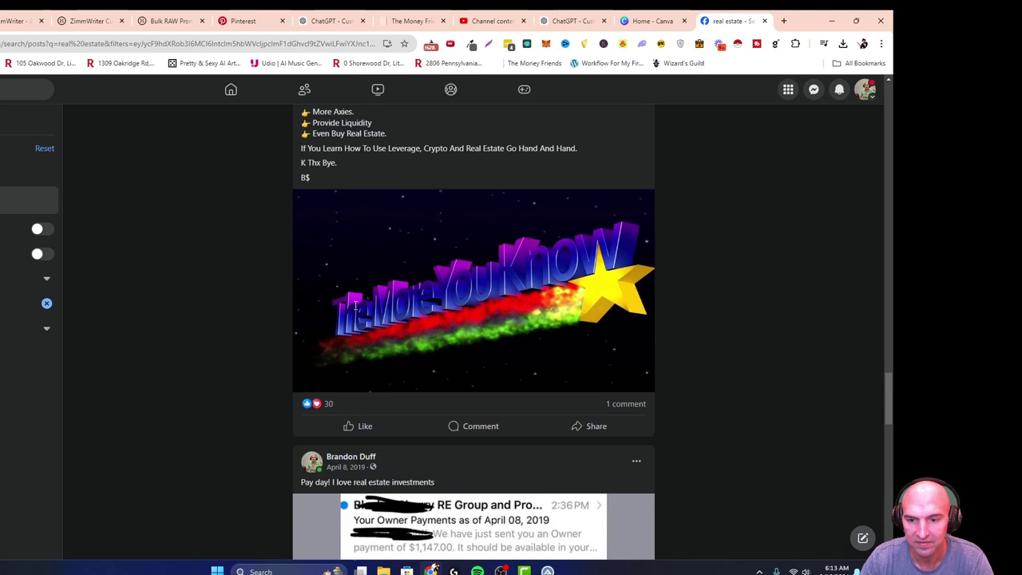
Find the longer $122,000-in-one-day post and append it to the Style to Mimic sample.
scroll(down, 3)
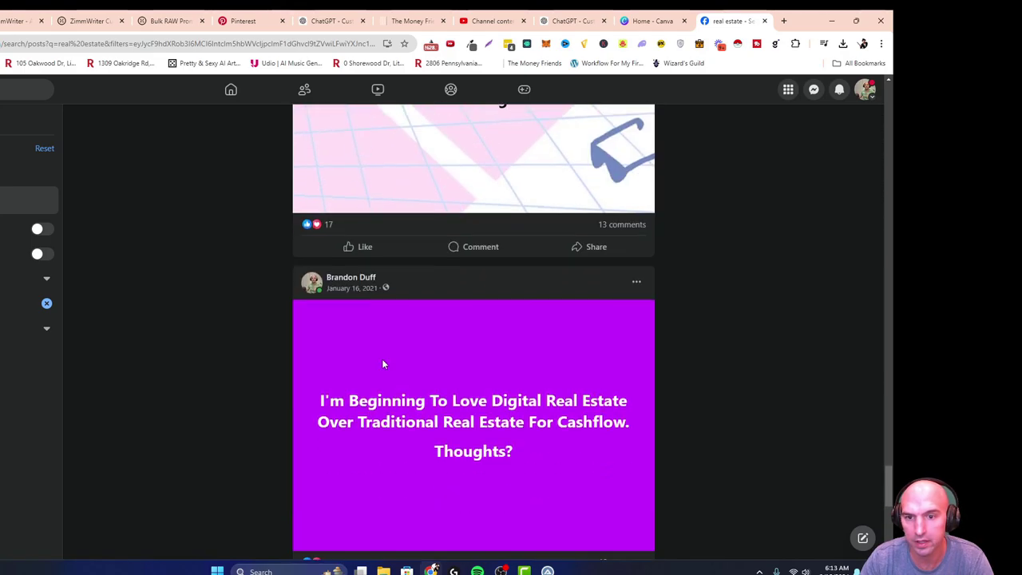
scroll(down, 3)
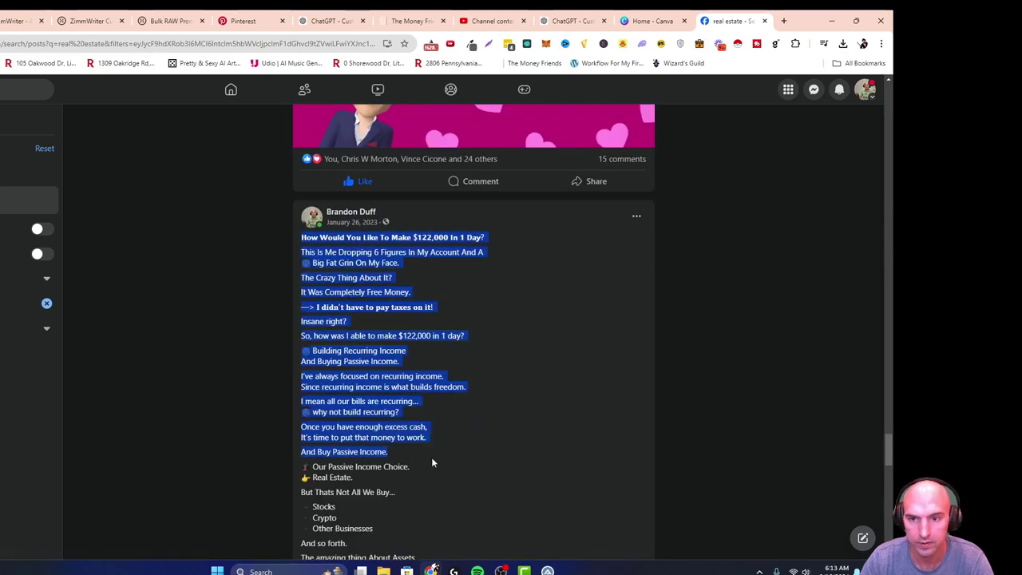
scroll(down, 3)
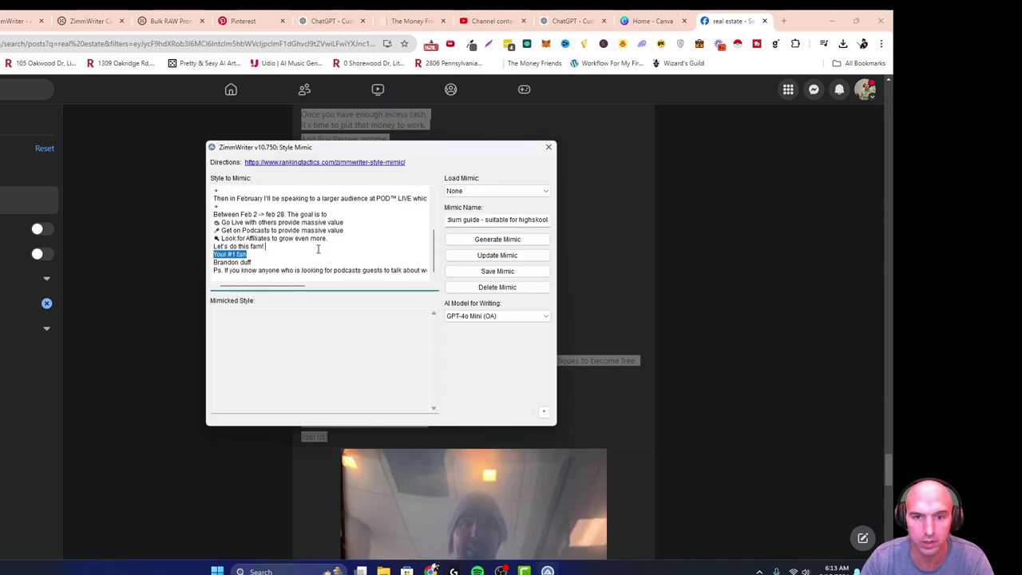
Retry past the 1426-character error, generate the mimicked style, and attempt to save it.
click(497, 240)
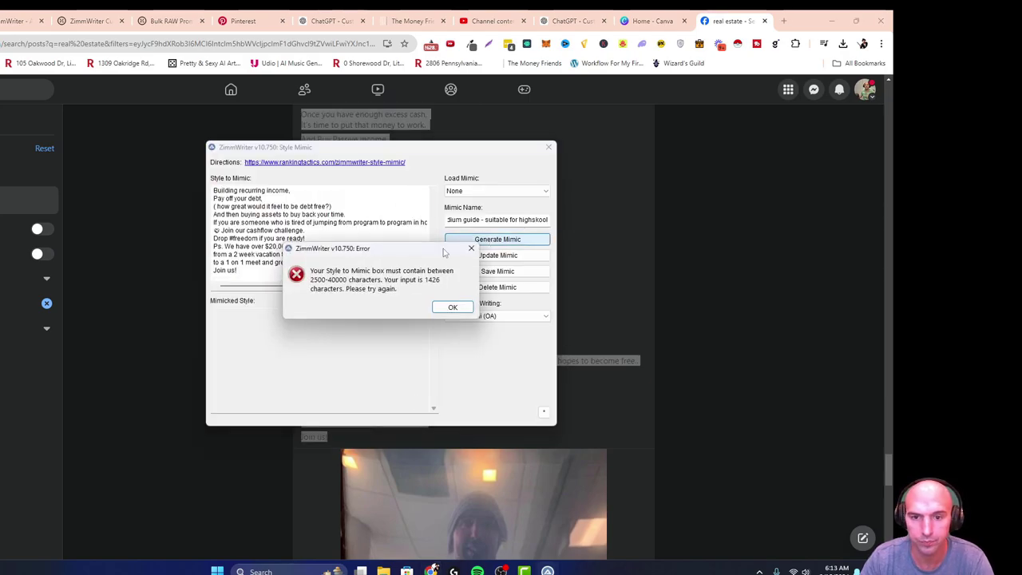
click(453, 307)
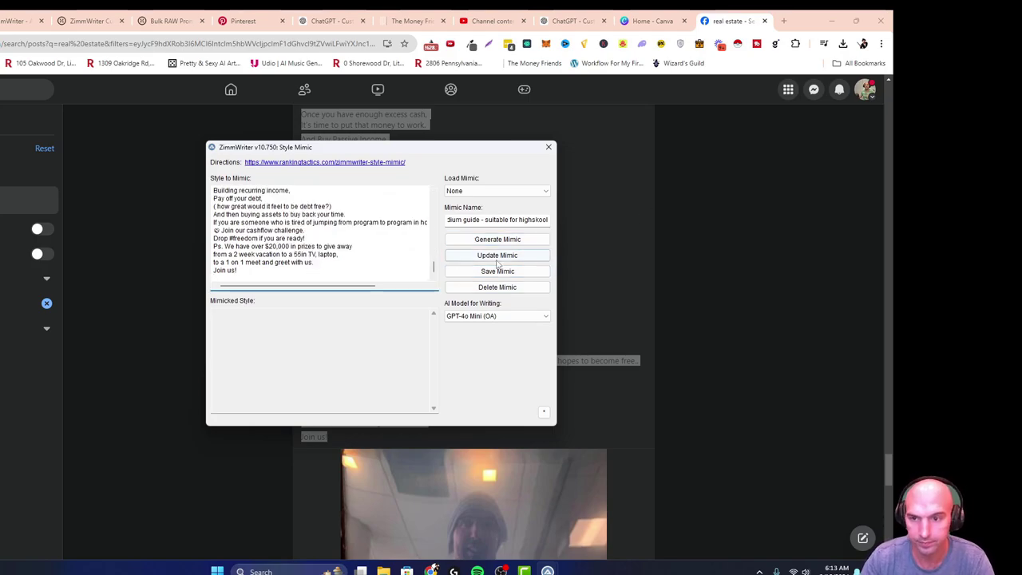
click(497, 239)
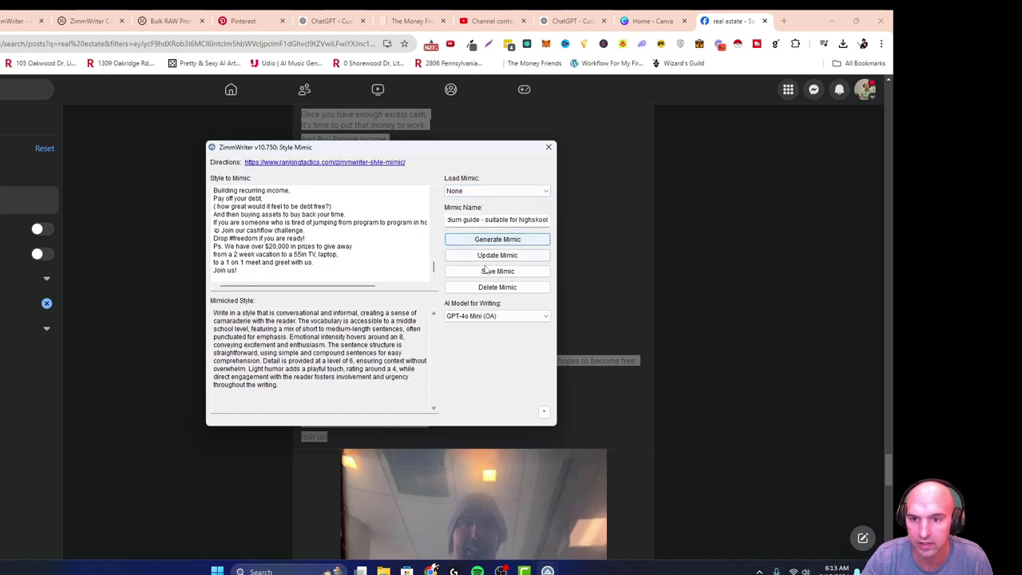
click(497, 272)
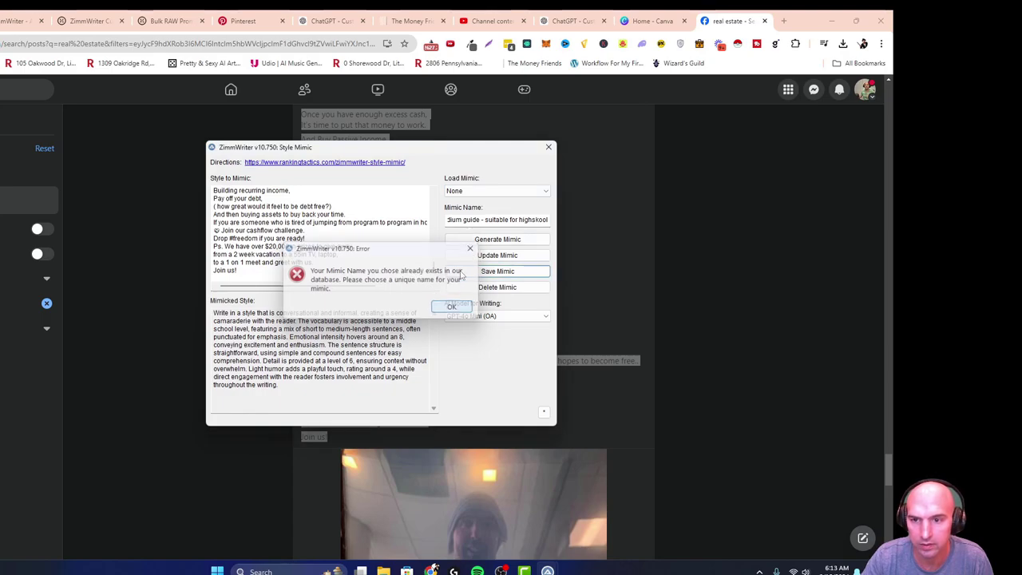
Save the generated mimic as 'Test Mimic Style' and close the Style Mimic window.
click(451, 307)
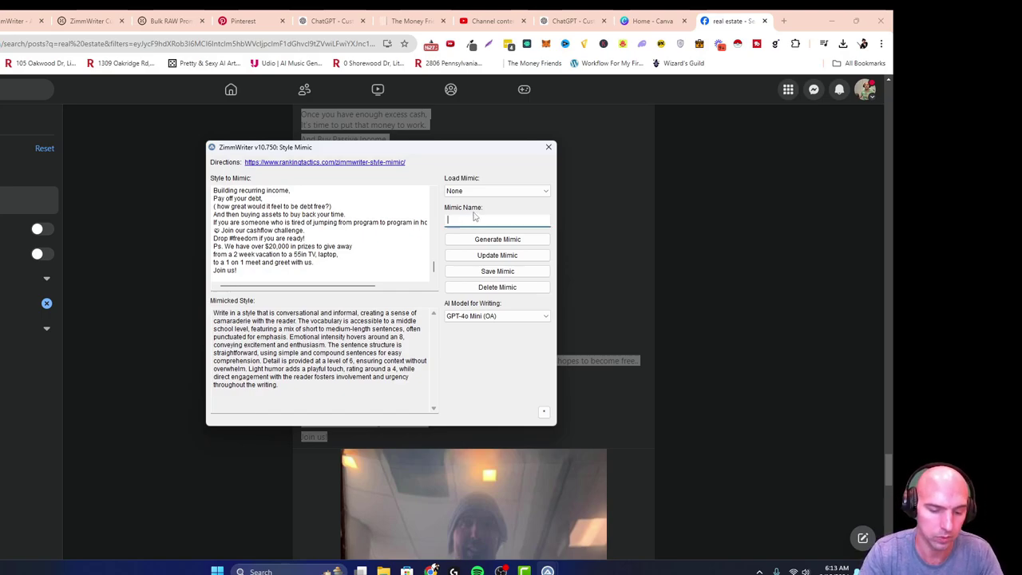
text(Test)
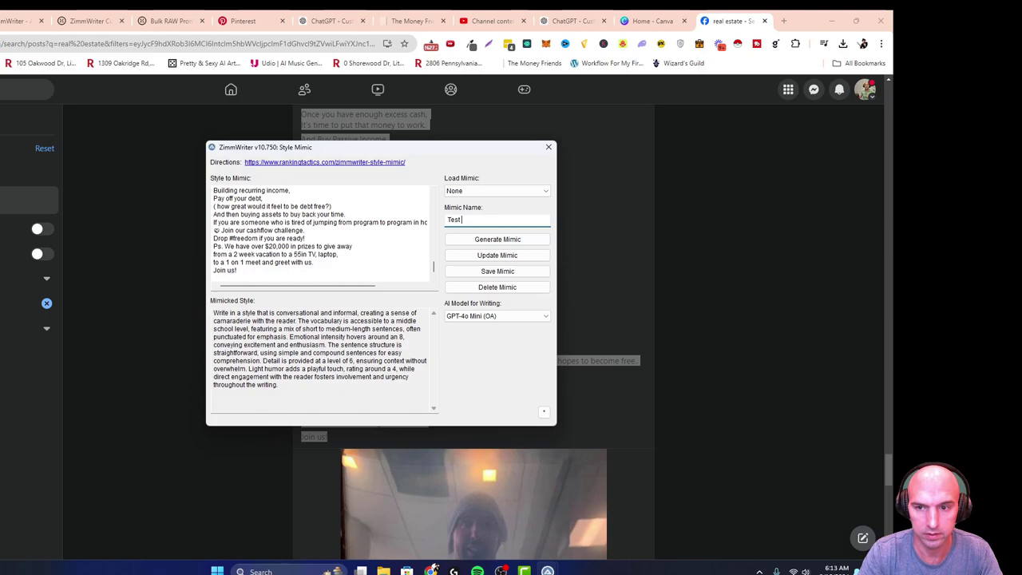
text(Mimic Style)
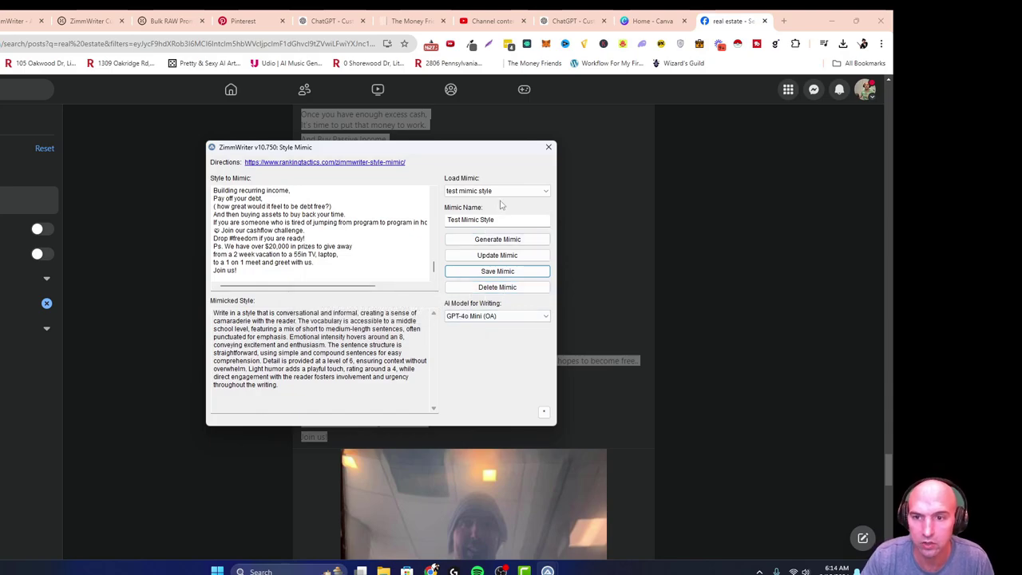
click(496, 190)
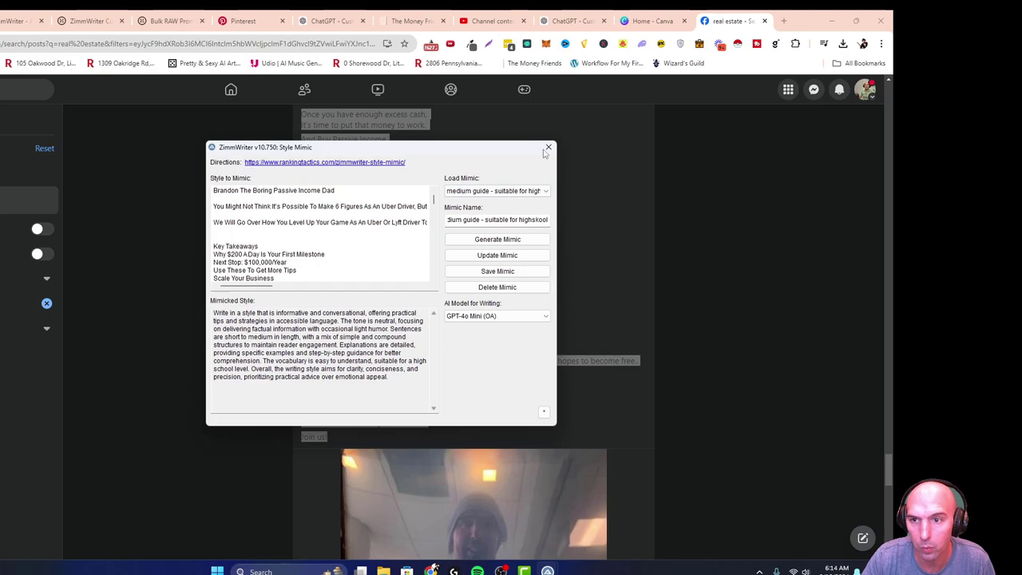
click(550, 149)
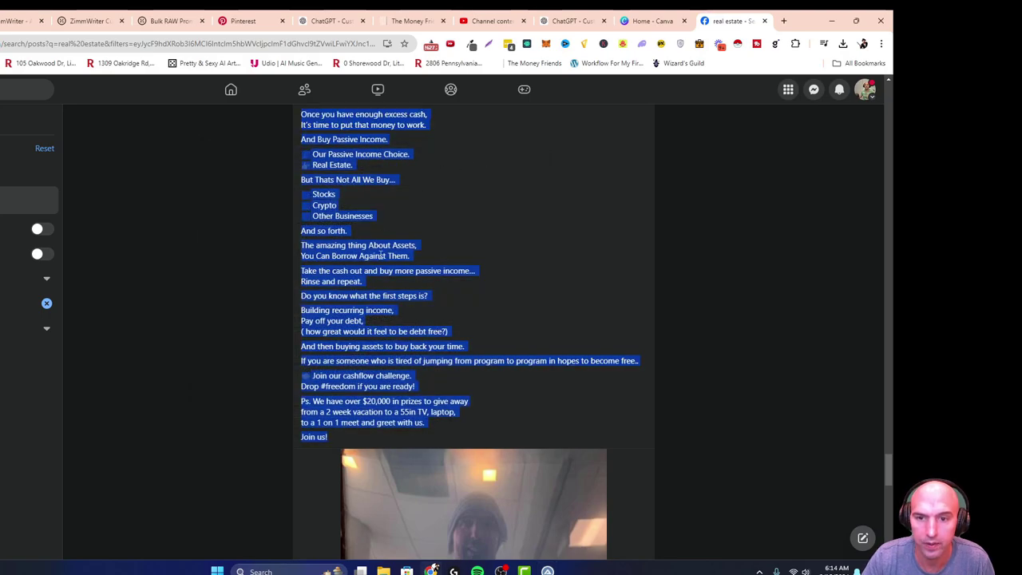